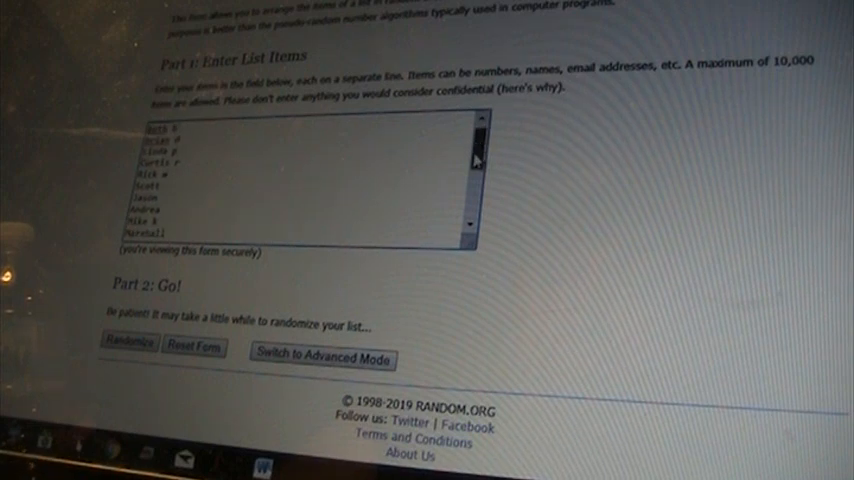
Randomize the 21-name list and reshuffle it toward the fifth randomization.
scroll(down, 3)
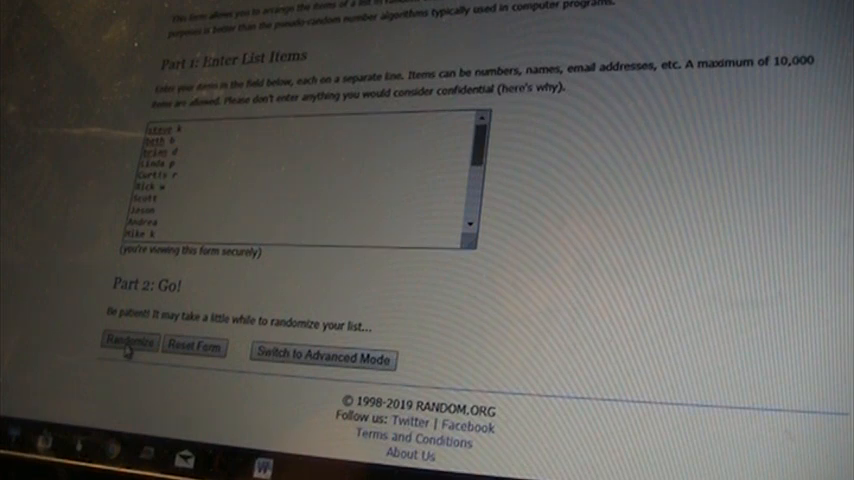
click(136, 348)
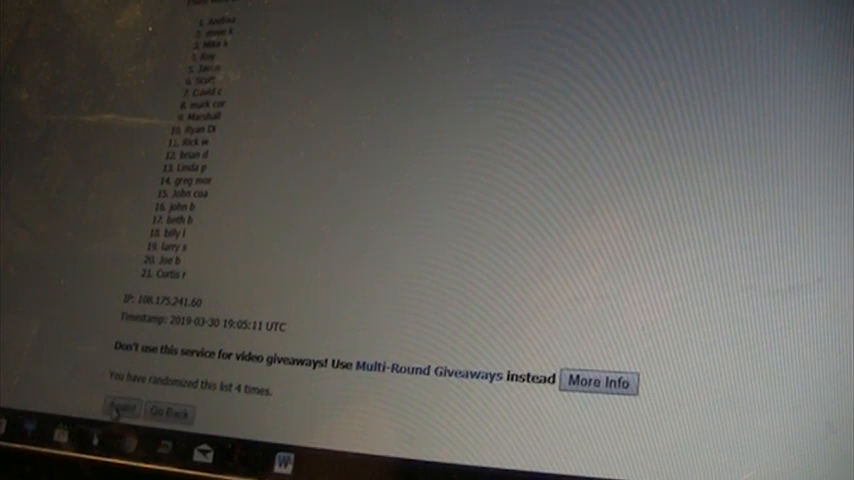
click(122, 408)
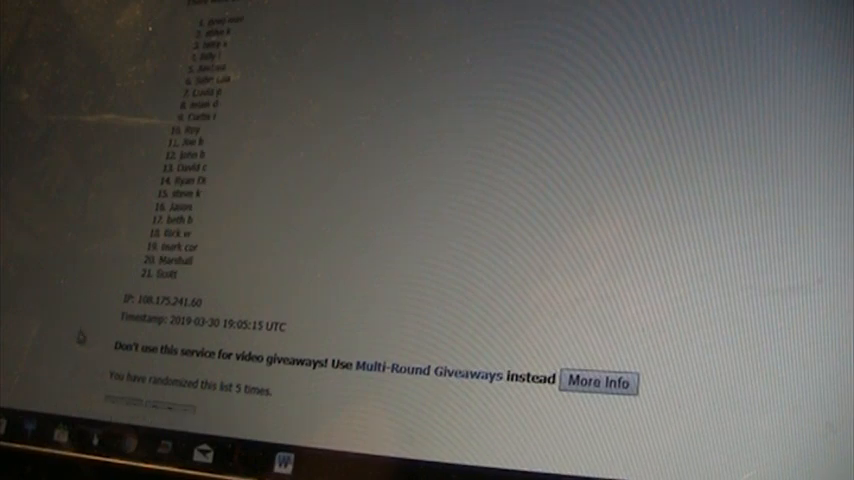
Reshuffle the names twice more, bringing the count to nine randomizations.
click(252, 380)
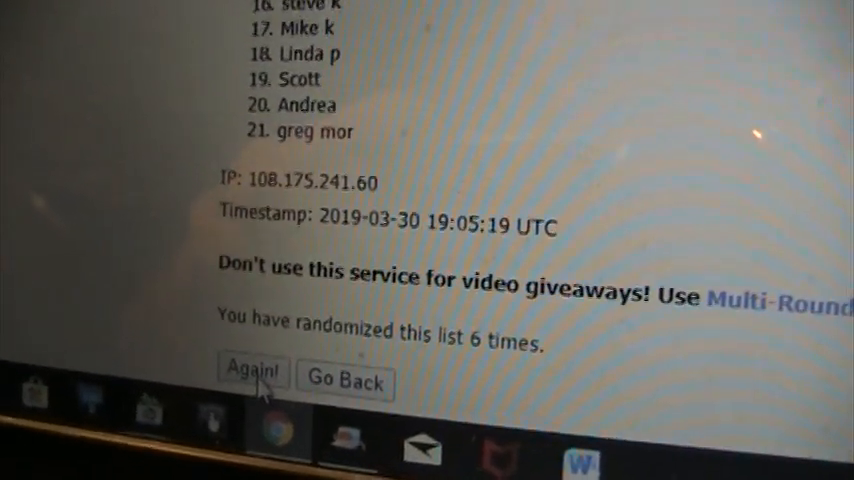
click(252, 382)
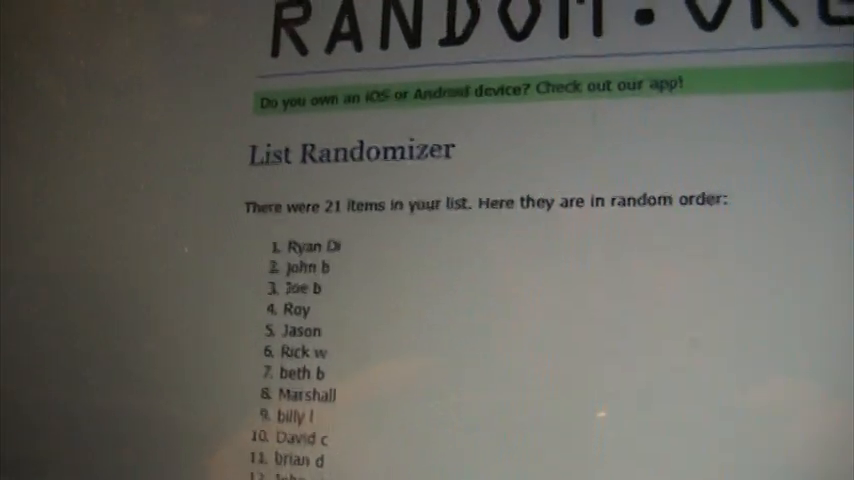
scroll(down, 3)
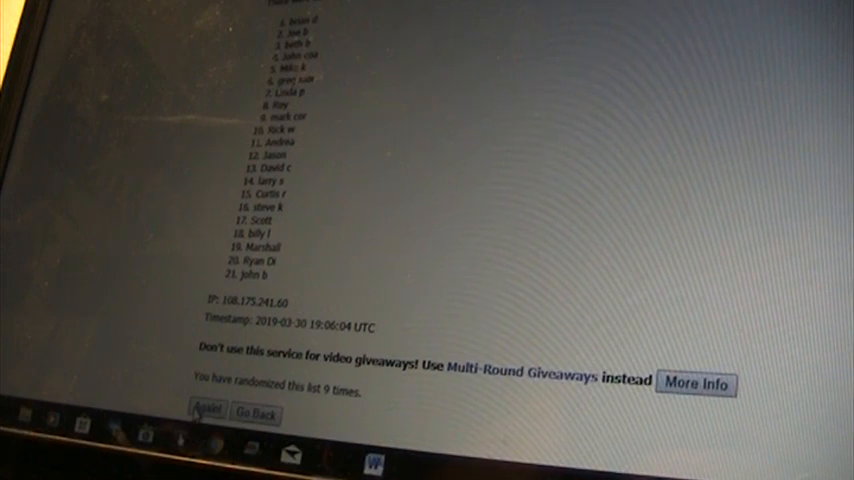
click(204, 410)
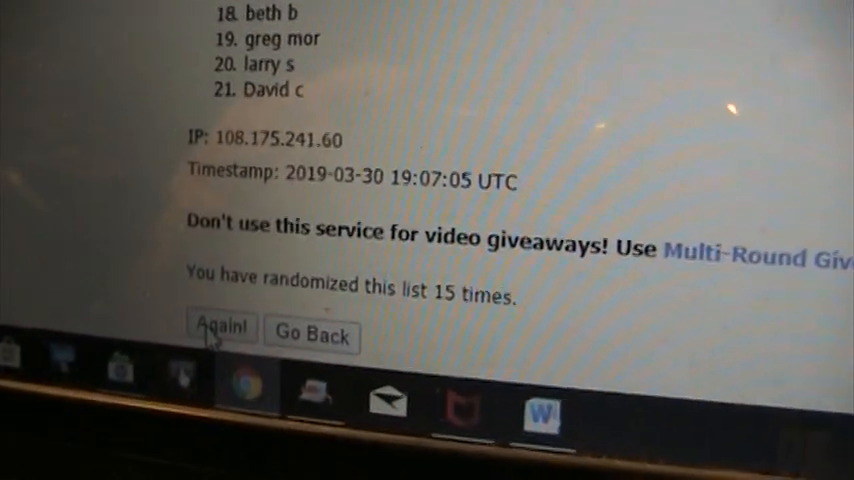
click(220, 328)
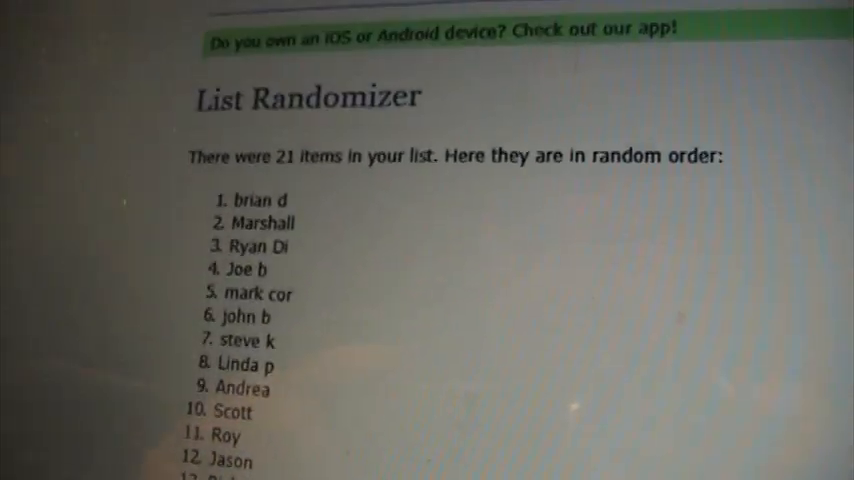